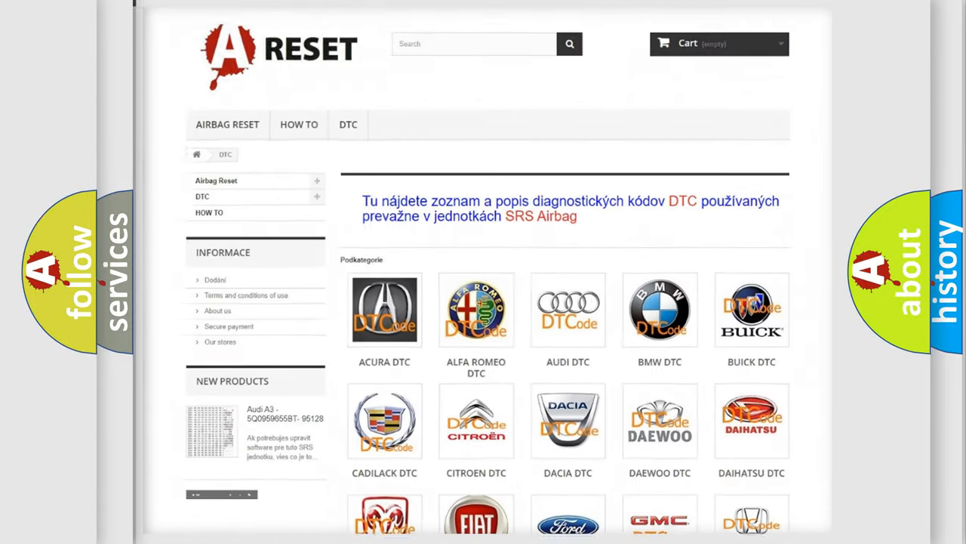
{"action": "scroll", "scroll_direction": "down", "scroll_amount": 3}
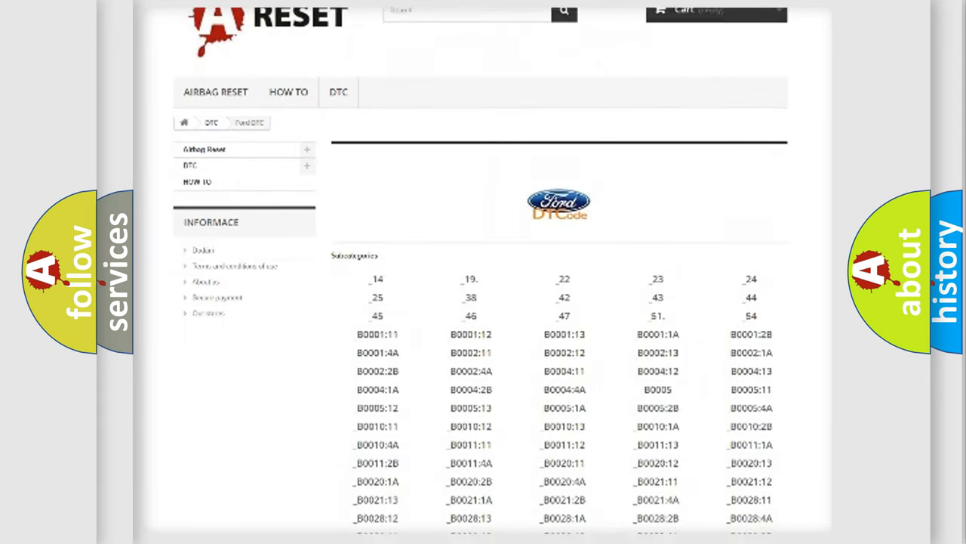
{"action": "scroll", "scroll_direction": "down", "scroll_amount": 3}
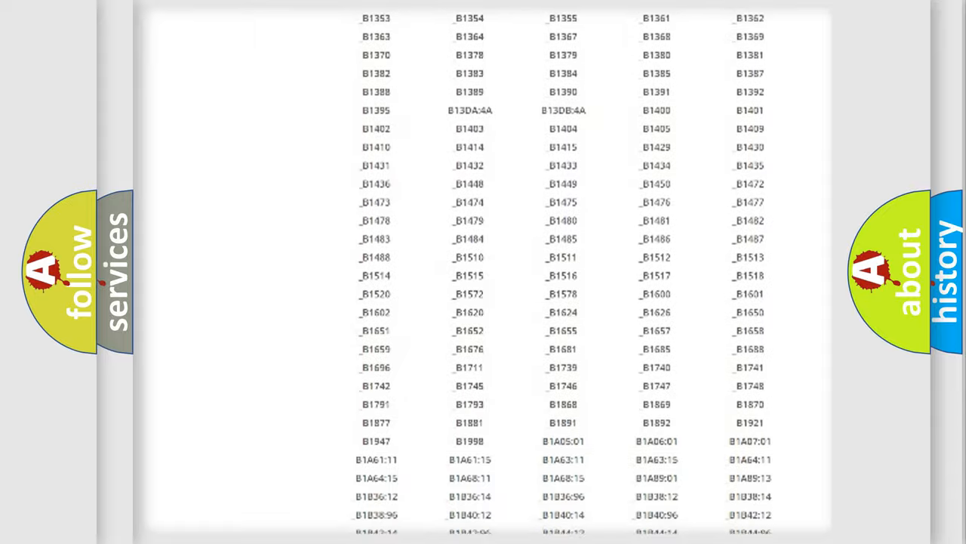